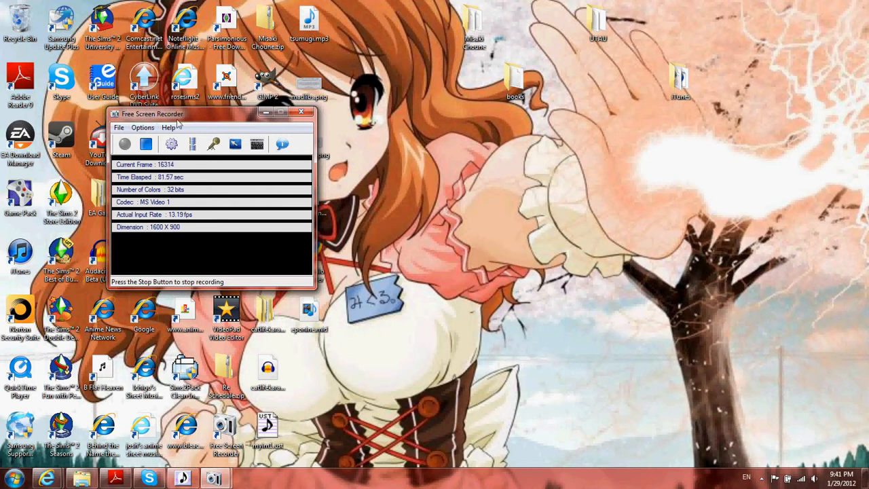
Move the Free Screen Recorder window to the right side of the desktop
{"action": "left_click_drag", "start_coordinate": [152, 114], "coordinate": [685, 150]}
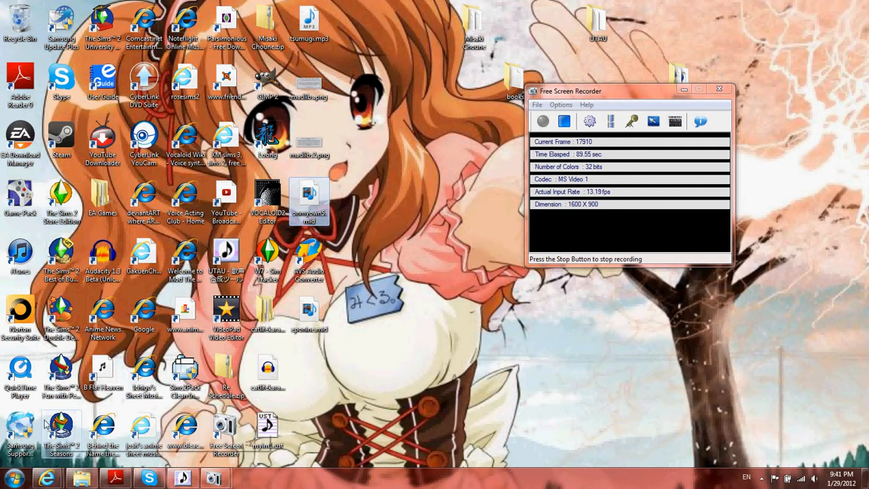
{"action": "mouse_move", "coordinate": [20, 319]}
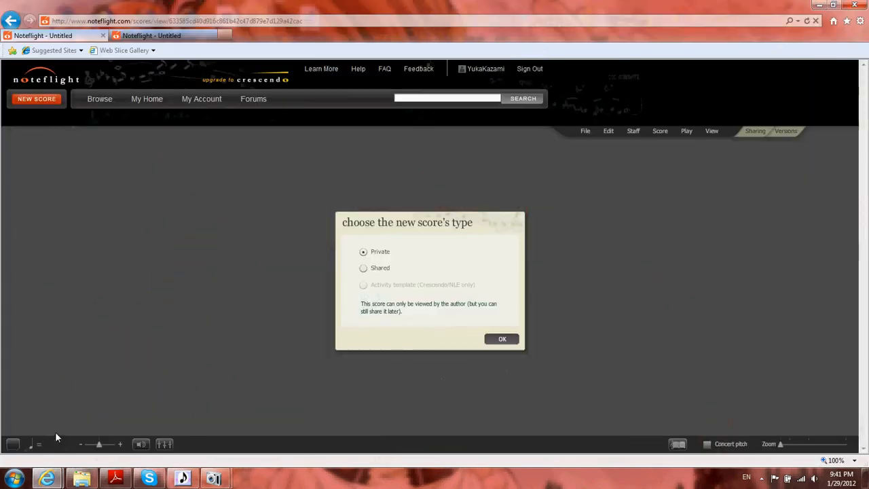
{"action": "mouse_move", "coordinate": [61, 122]}
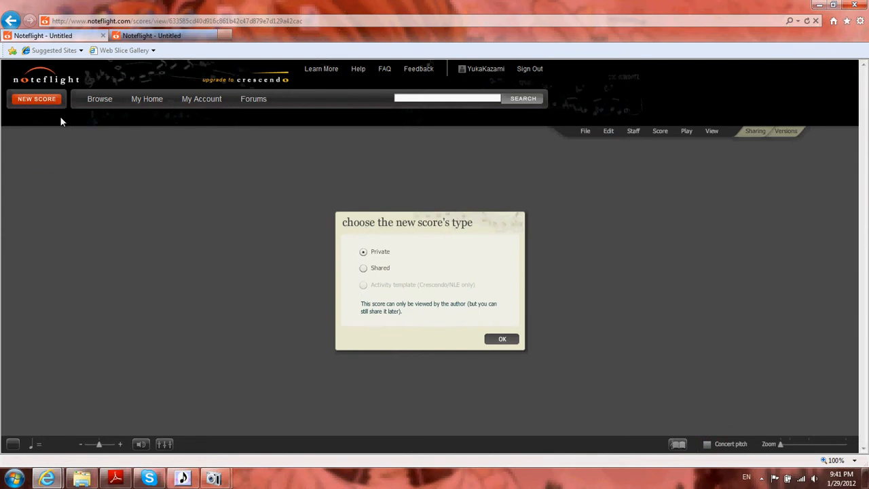
{"action": "mouse_move", "coordinate": [79, 112]}
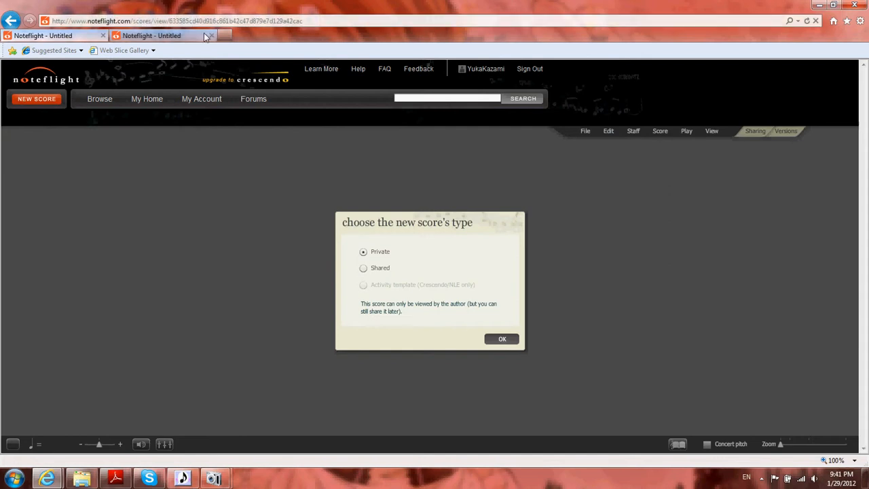
Sign out of the Noteflight account from the My Home page
{"action": "left_click", "coordinate": [233, 35]}
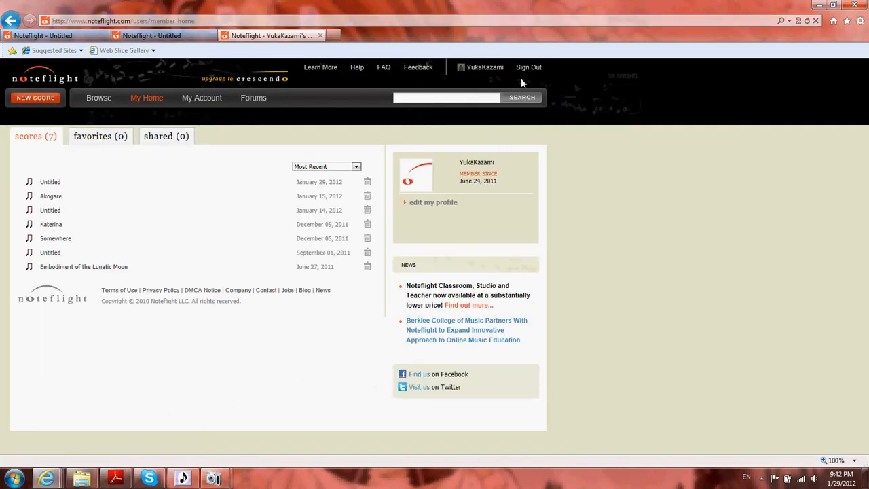
{"action": "left_click", "coordinate": [527, 67]}
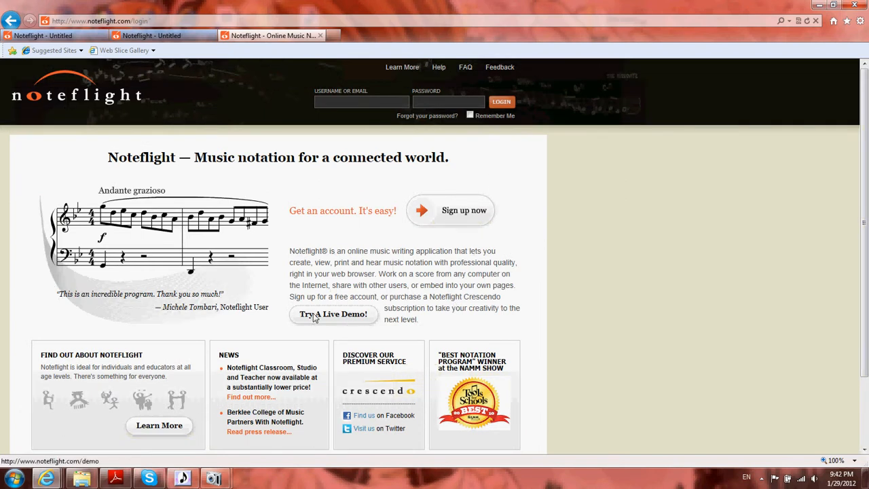
{"action": "mouse_move", "coordinate": [321, 323]}
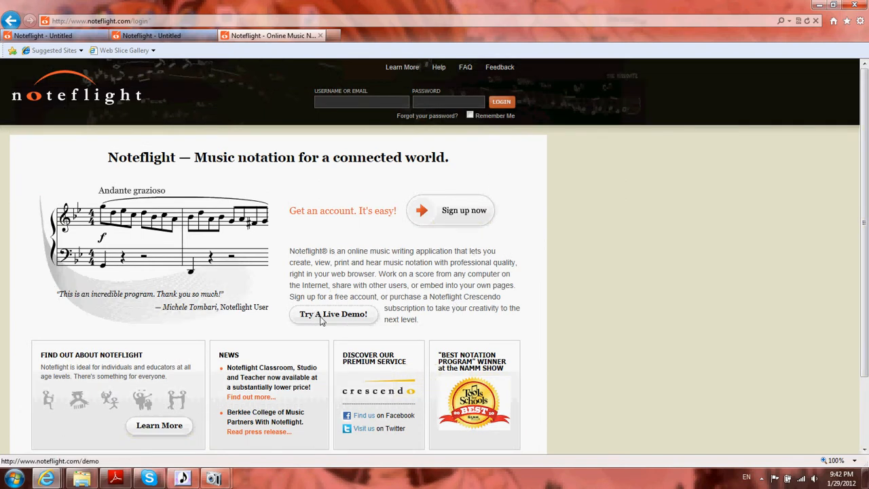
{"action": "mouse_move", "coordinate": [351, 315]}
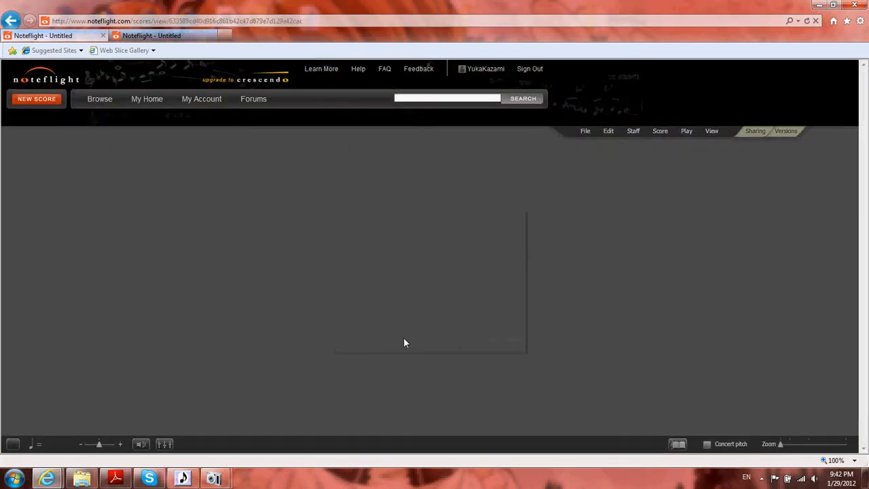
Start a File > Import and upload the chosen MIDI file into the blank score
{"action": "left_click", "coordinate": [584, 131]}
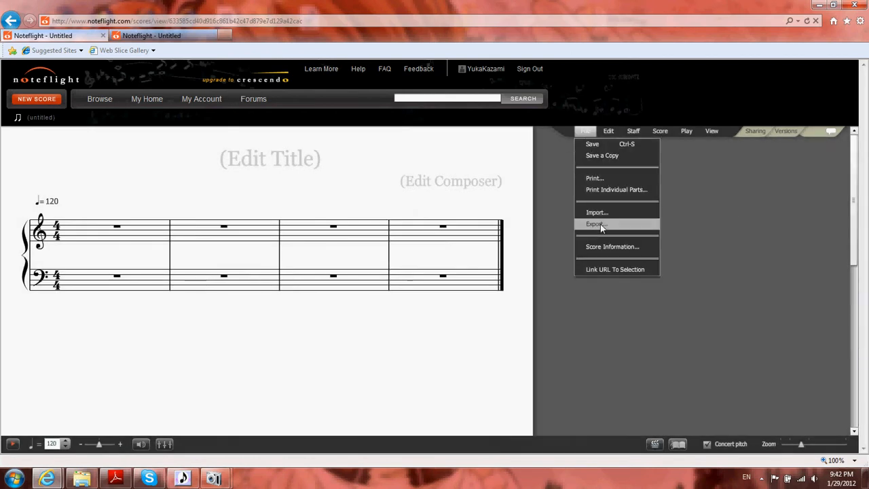
{"action": "left_click", "coordinate": [598, 212]}
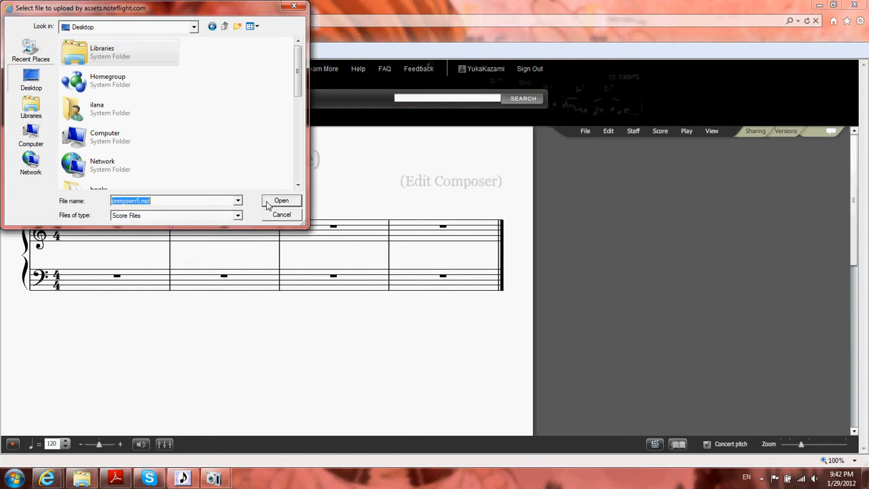
{"action": "left_click", "coordinate": [280, 200]}
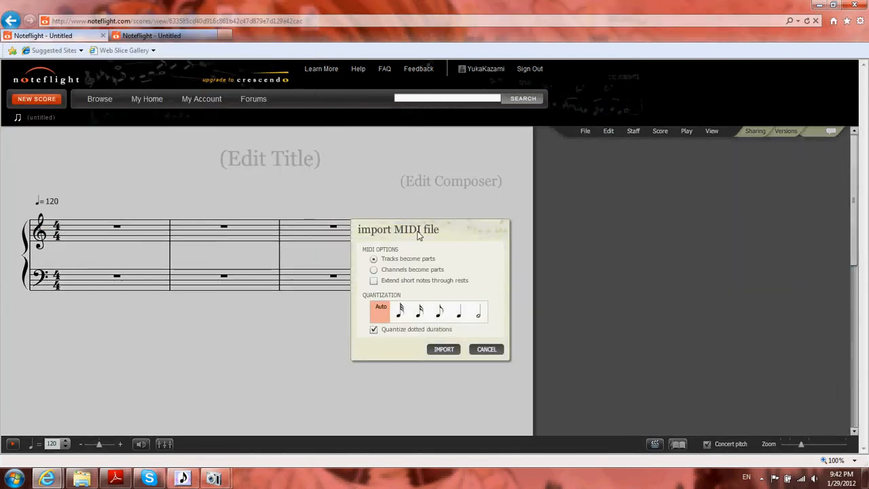
{"action": "mouse_move", "coordinate": [412, 198]}
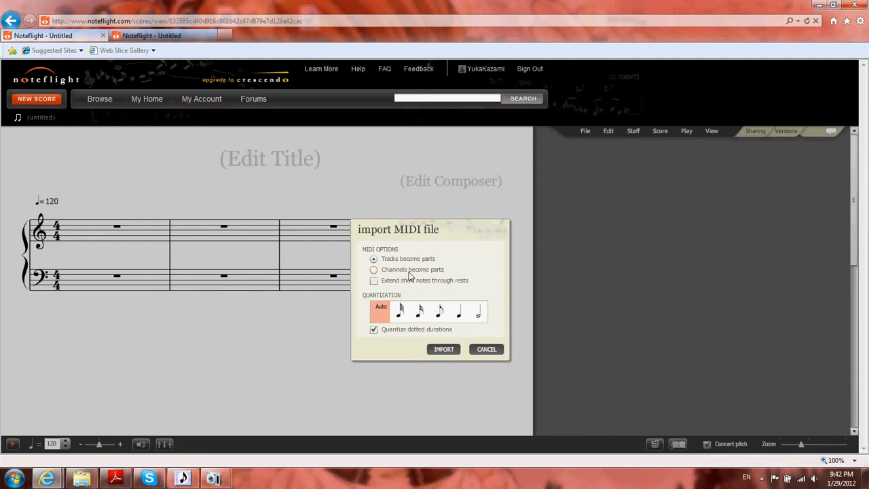
{"action": "mouse_move", "coordinate": [427, 274]}
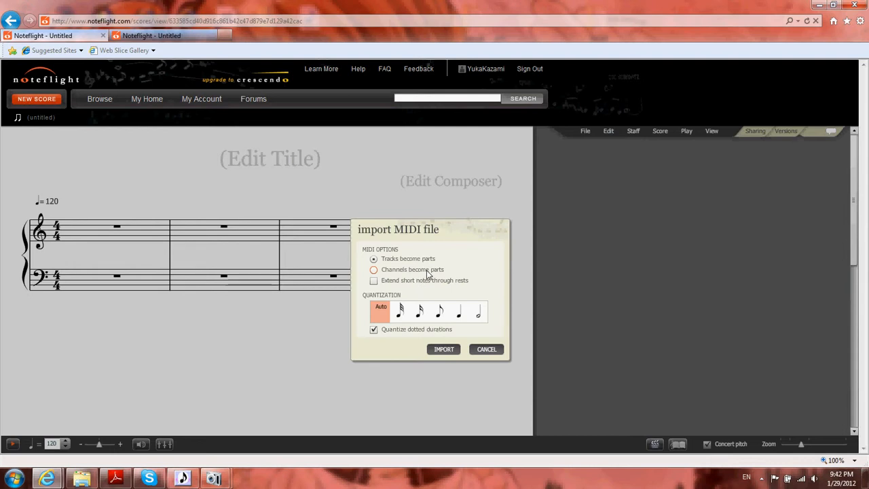
Import the MIDI as 'On My Own' with 'Tracks become parts' kept selected
{"action": "left_click", "coordinate": [374, 269]}
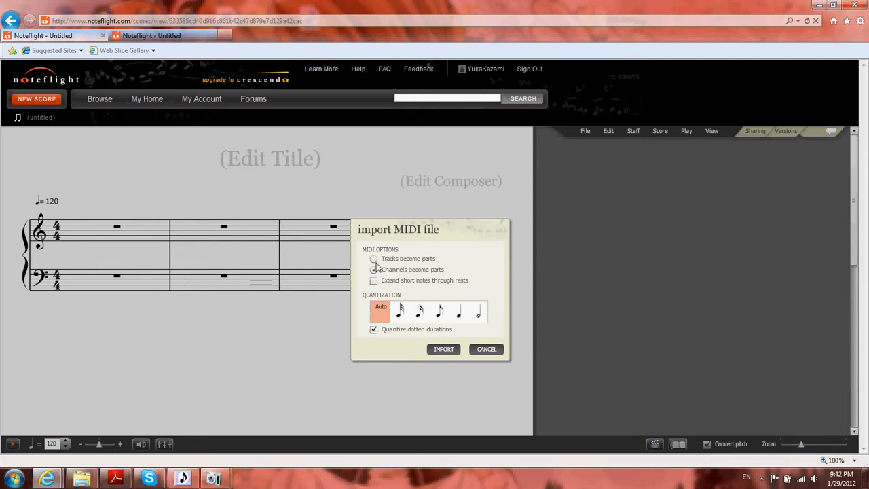
{"action": "left_click", "coordinate": [373, 258]}
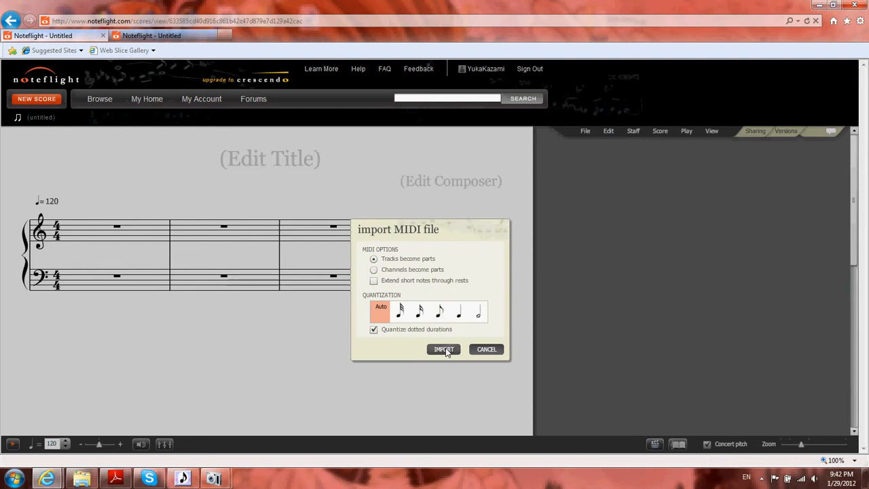
{"action": "left_click", "coordinate": [443, 349]}
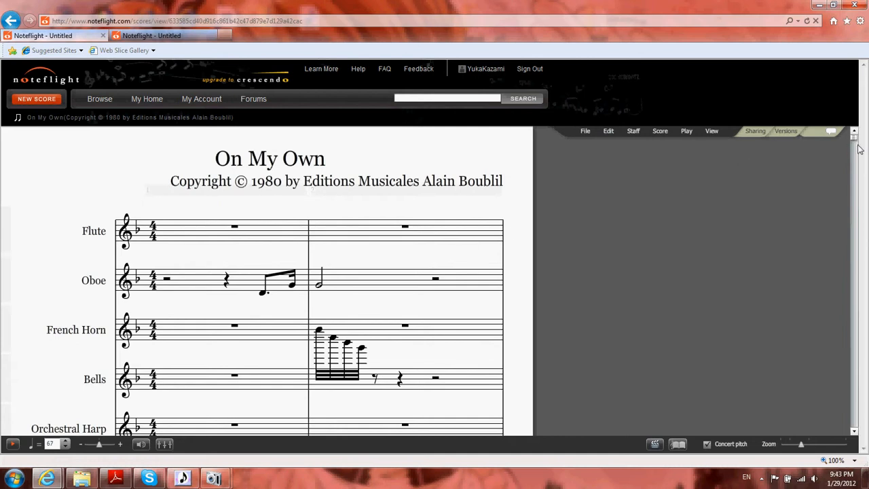
Copy the Eponine staff and switch to the other untitled score
{"action": "scroll", "scroll_direction": "down", "scroll_amount": 3}
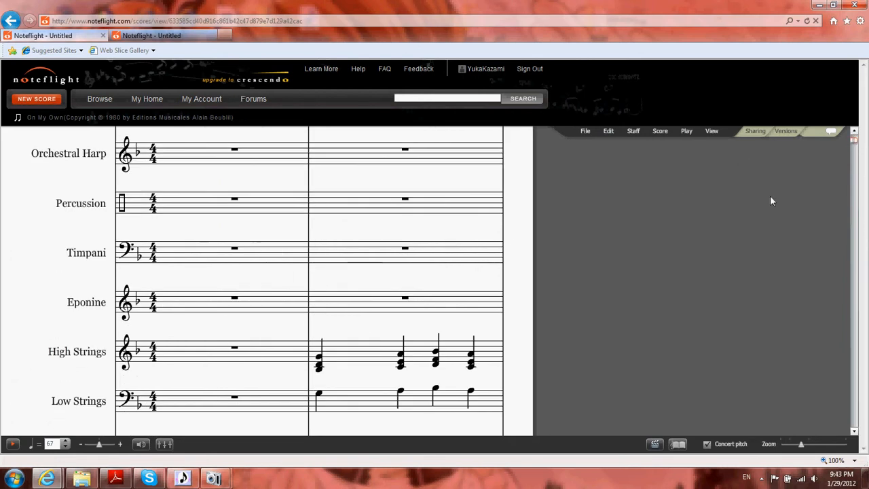
{"action": "mouse_move", "coordinate": [5, 293]}
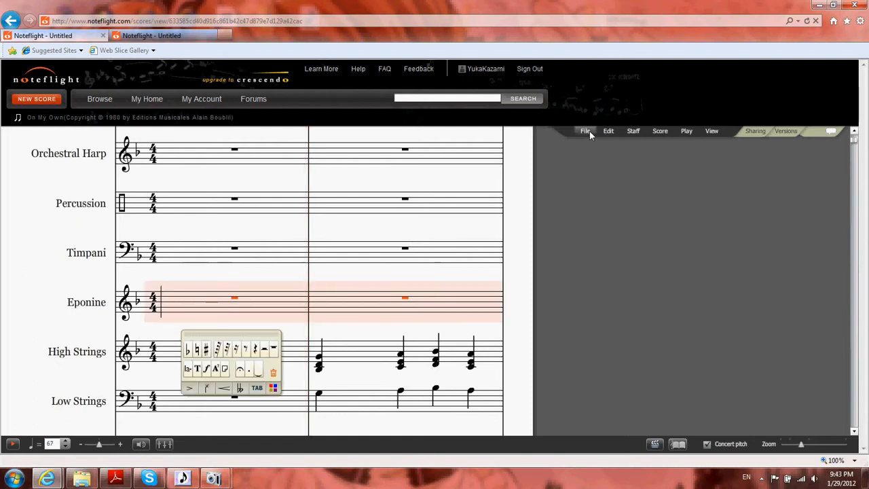
{"action": "left_click", "coordinate": [608, 130]}
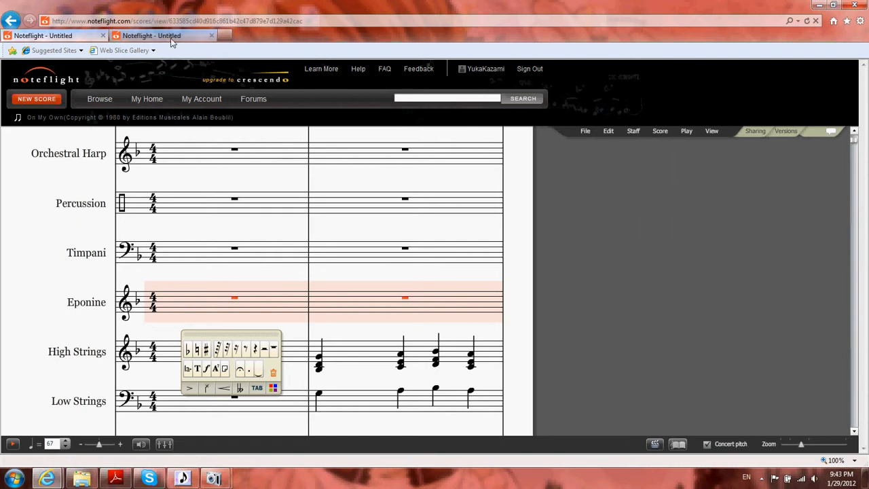
{"action": "left_click", "coordinate": [152, 36]}
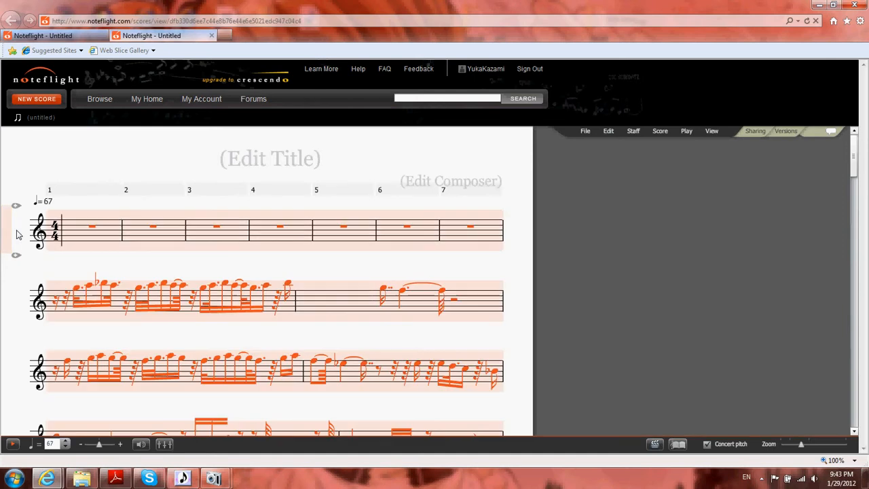
{"action": "left_click", "coordinate": [608, 130]}
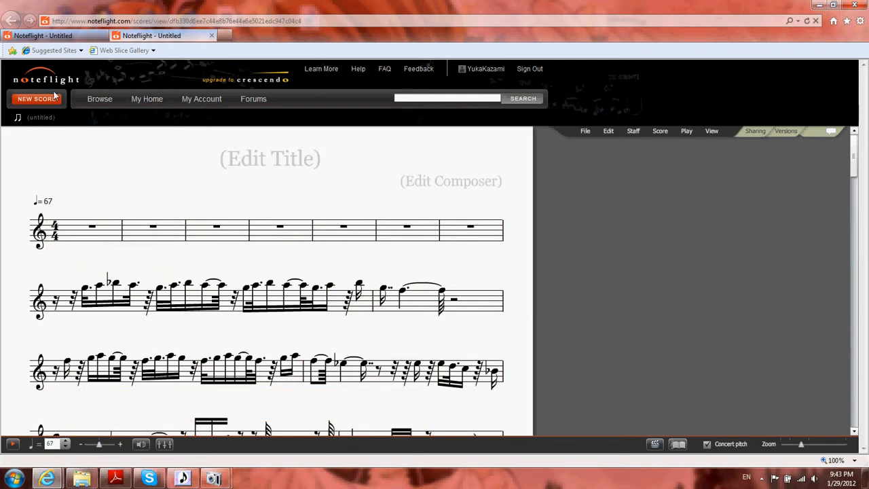
{"action": "mouse_move", "coordinate": [388, 122]}
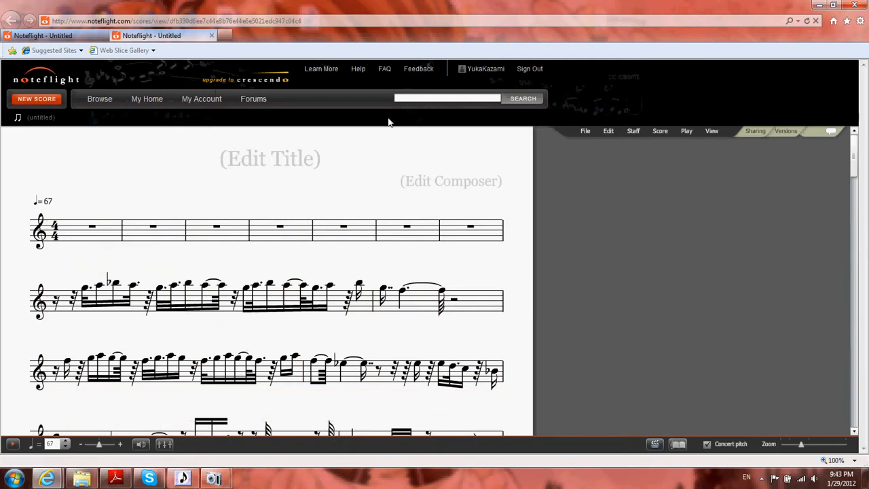
Export the score as MIDI for import into another notation editor
{"action": "left_click", "coordinate": [584, 131]}
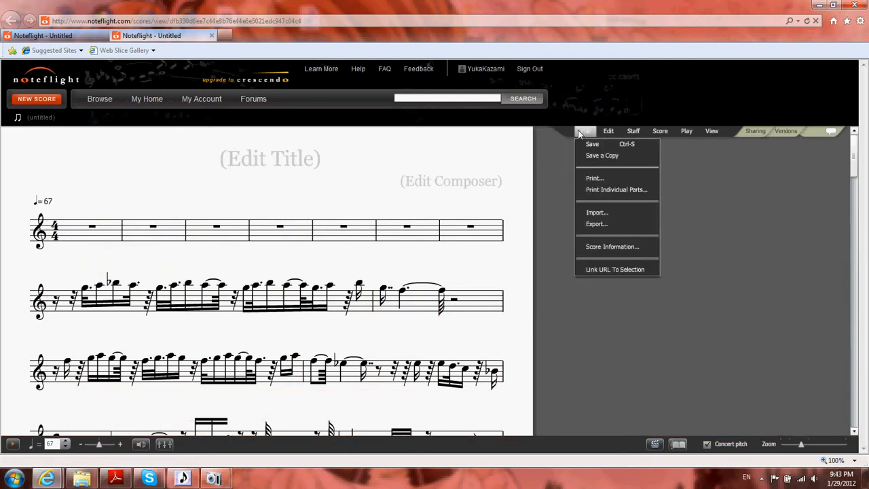
{"action": "left_click", "coordinate": [596, 223]}
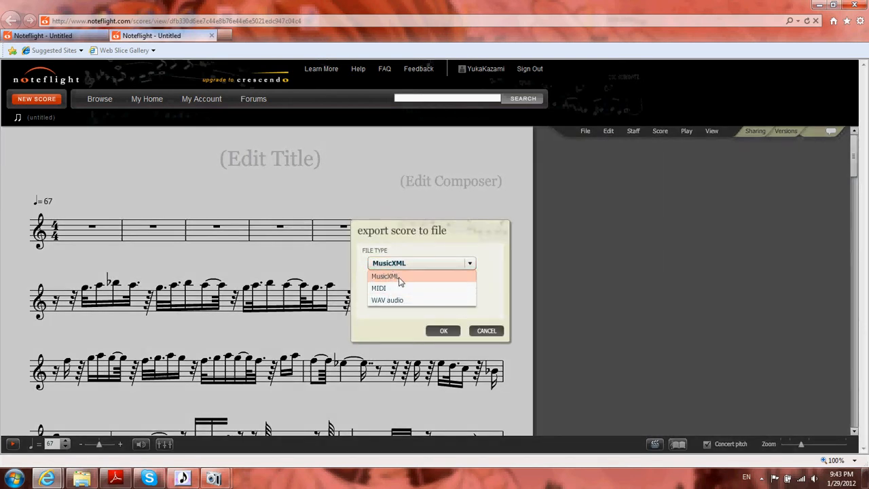
{"action": "left_click", "coordinate": [378, 288]}
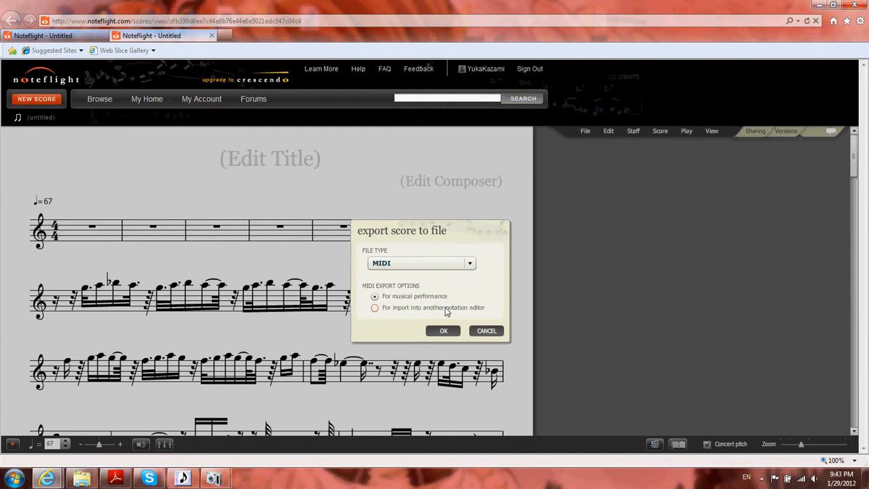
{"action": "left_click", "coordinate": [375, 307]}
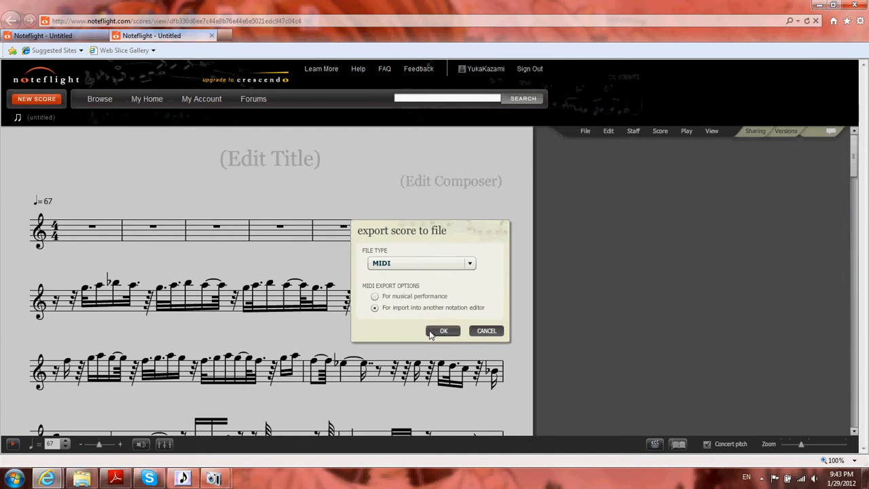
{"action": "left_click", "coordinate": [443, 331]}
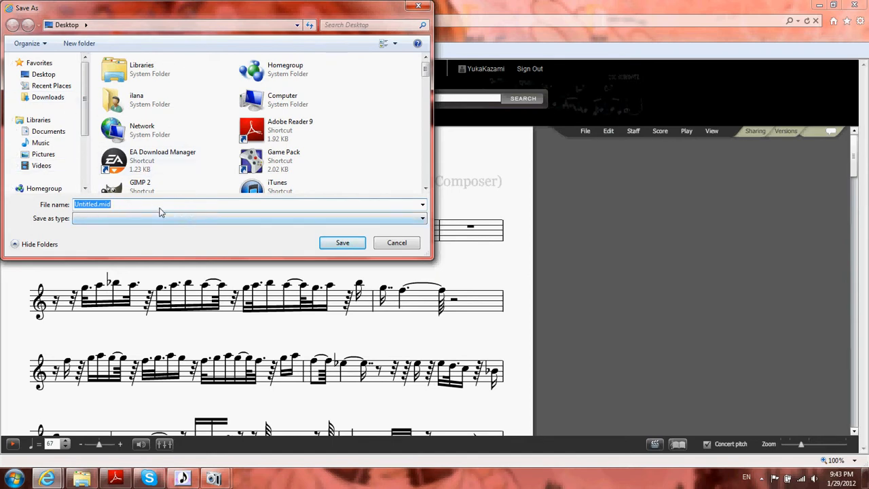
Save the exported file on the Desktop as eponine.mid
{"action": "left_click", "coordinate": [95, 205]}
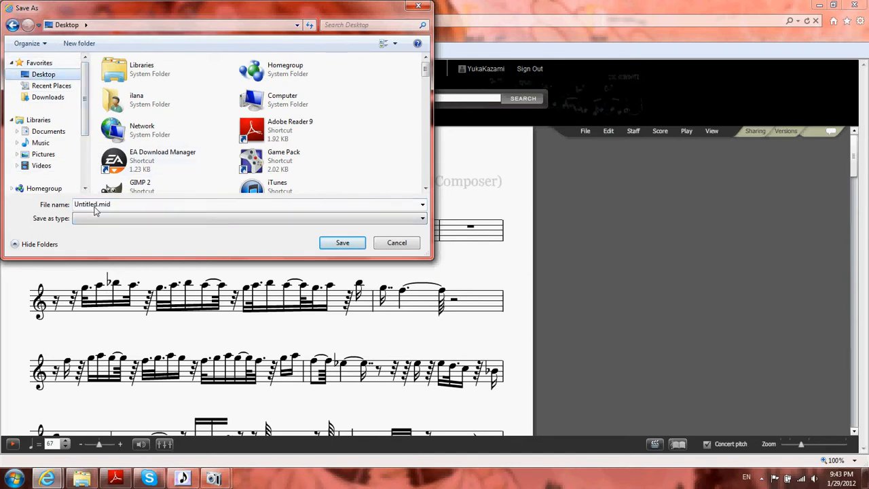
{"action": "double_click", "coordinate": [89, 204]}
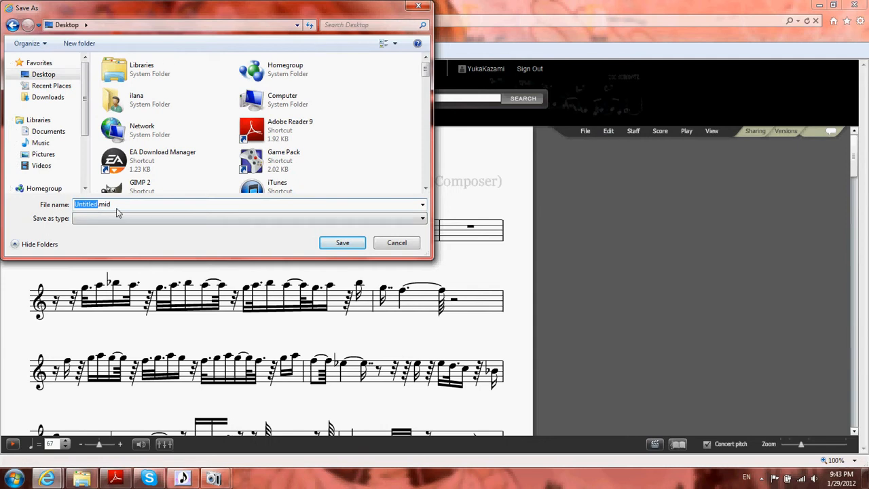
{"action": "mouse_move", "coordinate": [122, 209]}
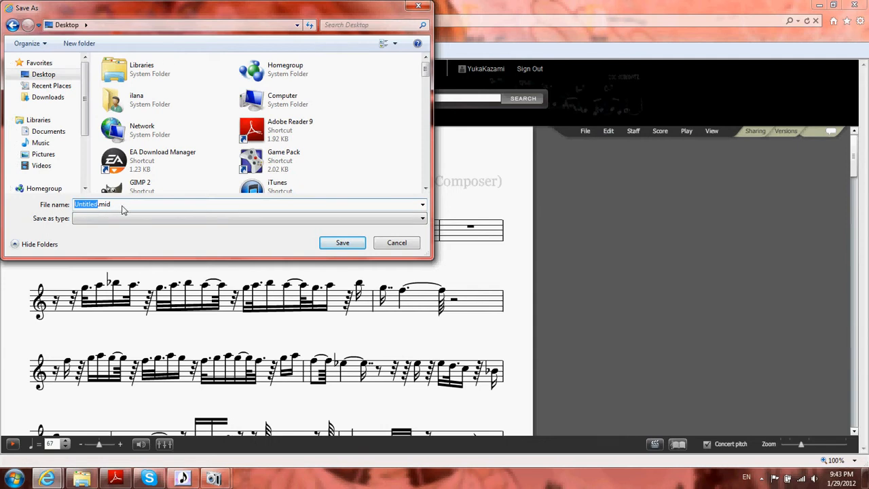
{"action": "type", "text": "d"}
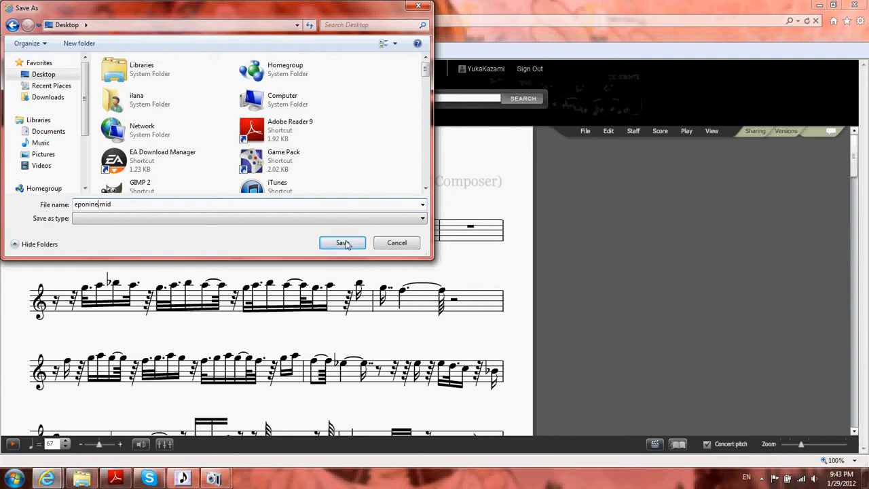
{"action": "left_click", "coordinate": [342, 243]}
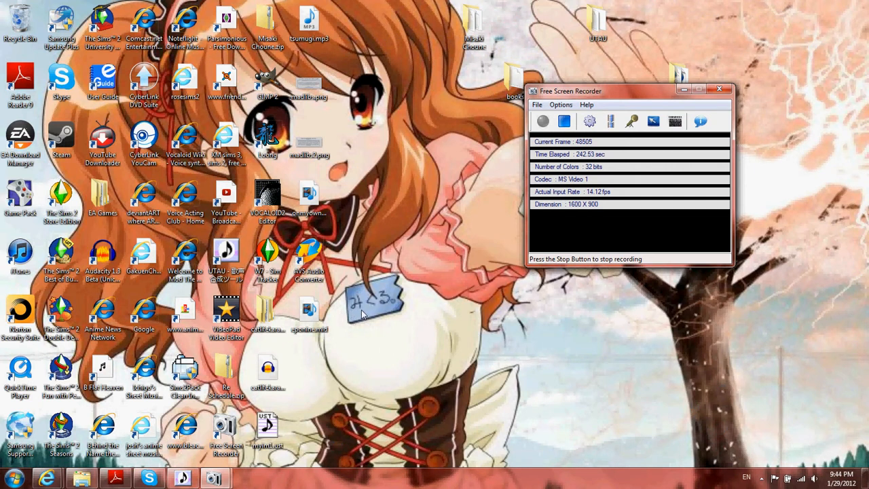
{"action": "mouse_move", "coordinate": [369, 312]}
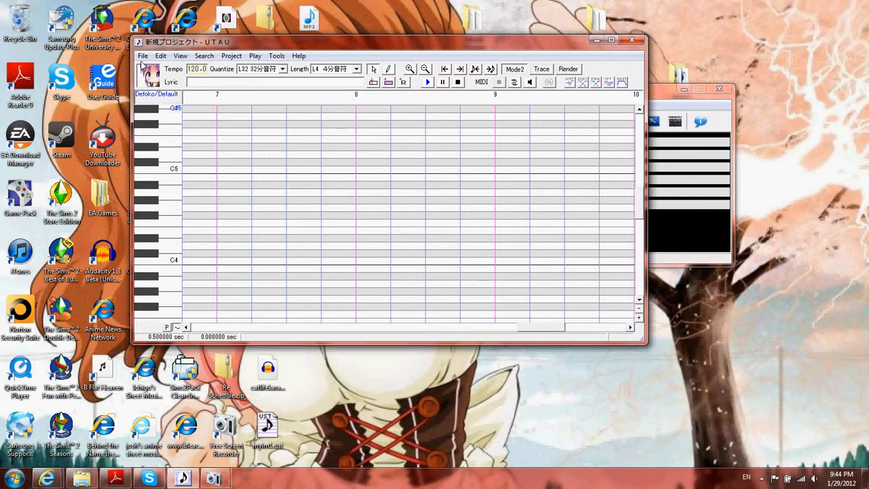
Choose eponine.mid from the Desktop via File > Import
{"action": "left_click", "coordinate": [147, 56]}
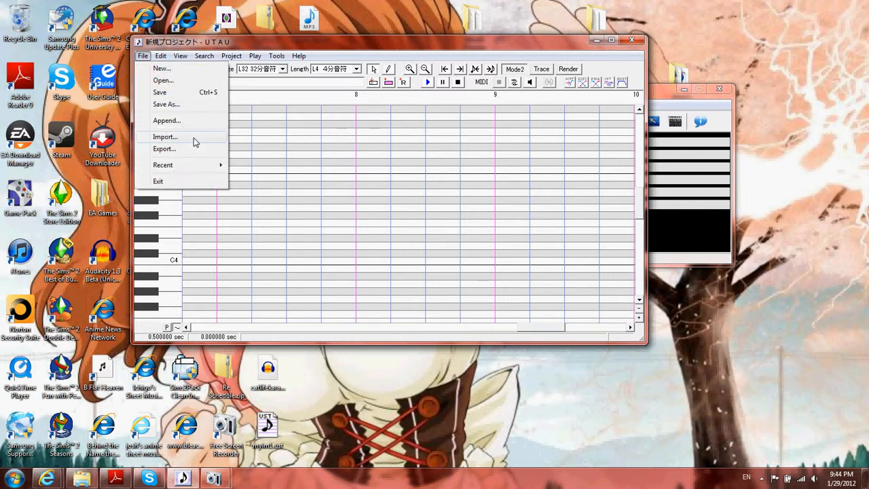
{"action": "left_click", "coordinate": [165, 136]}
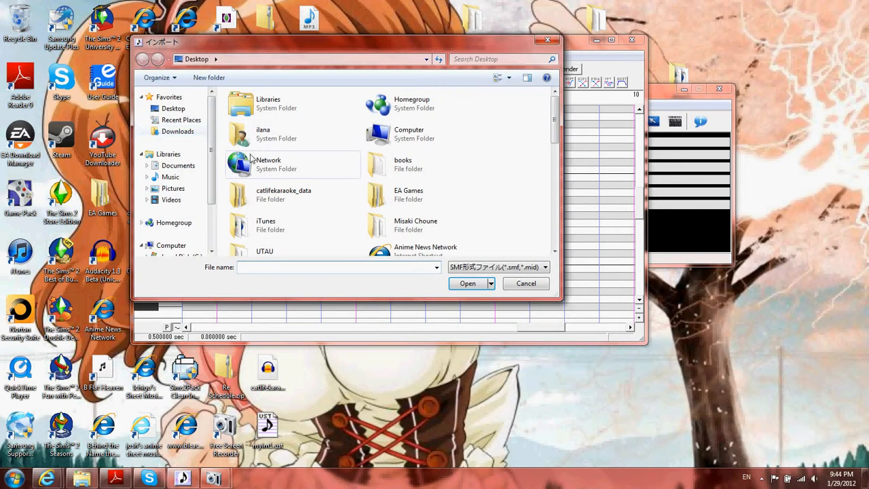
{"action": "mouse_move", "coordinate": [812, 277]}
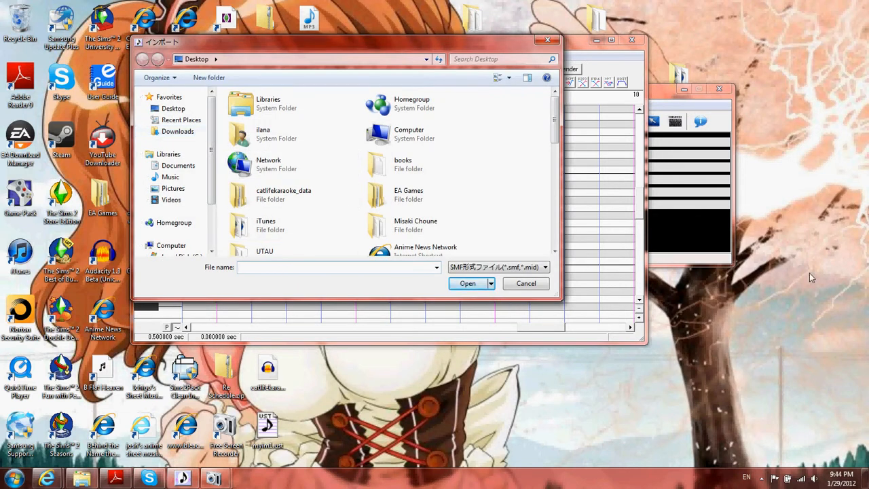
{"action": "type", "text": "e"}
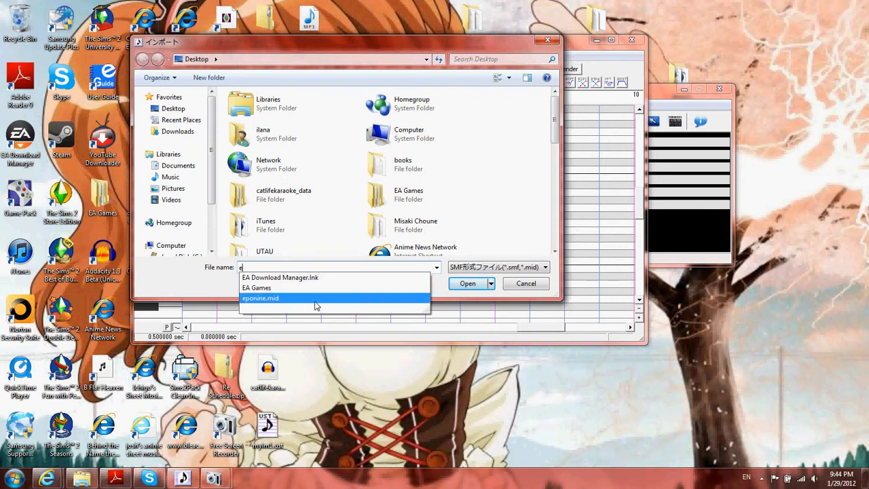
{"action": "left_click", "coordinate": [467, 284]}
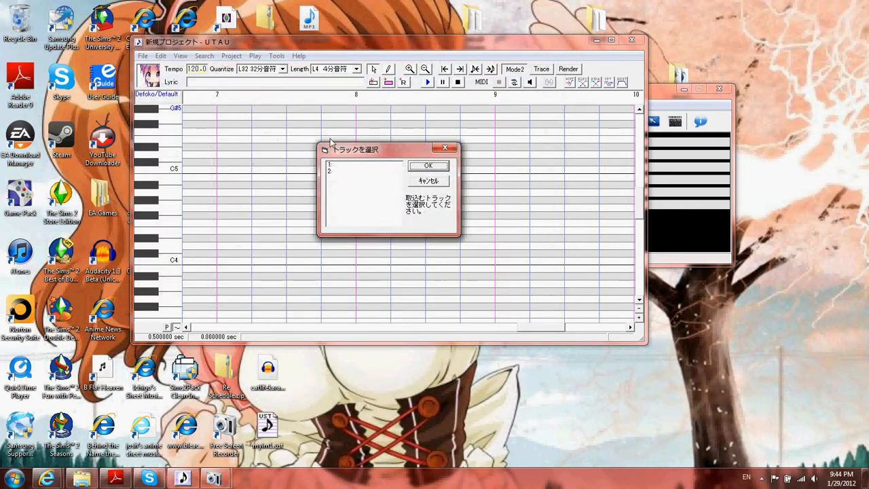
{"action": "mouse_move", "coordinate": [315, 203]}
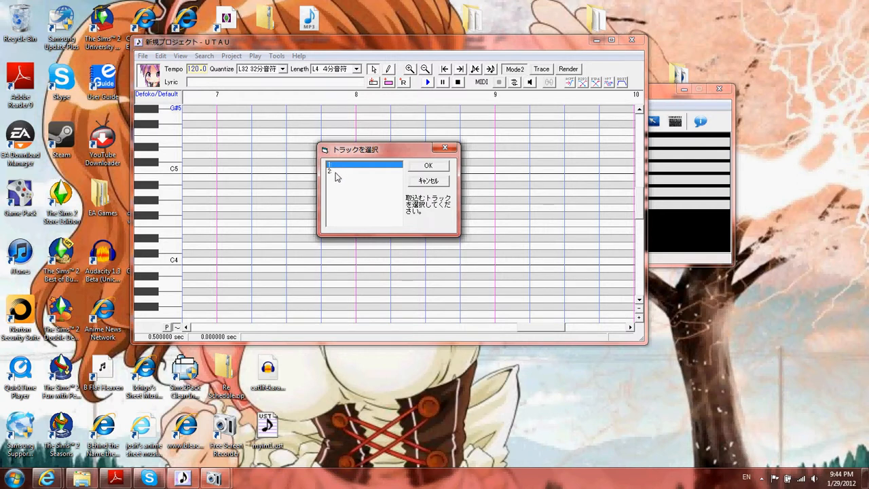
{"action": "mouse_move", "coordinate": [334, 182]}
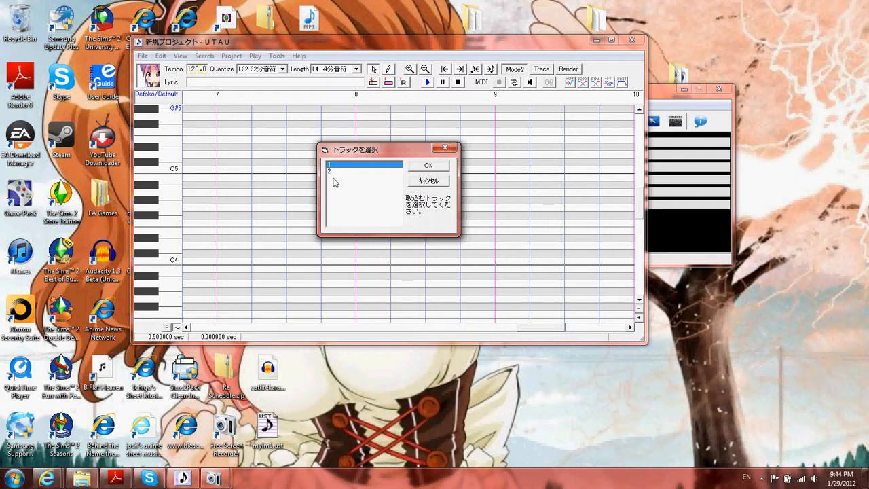
{"action": "mouse_move", "coordinate": [324, 187]}
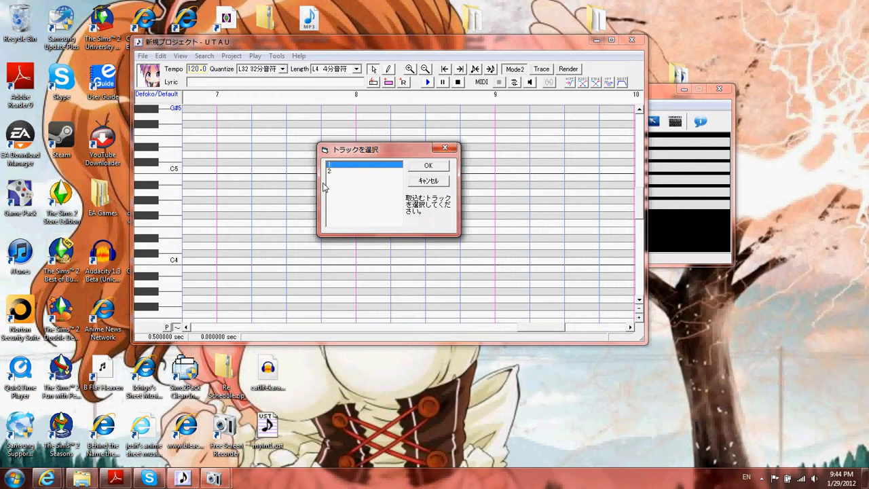
Take track 1 of the MIDI file and import it onto the piano roll
{"action": "left_click", "coordinate": [364, 171]}
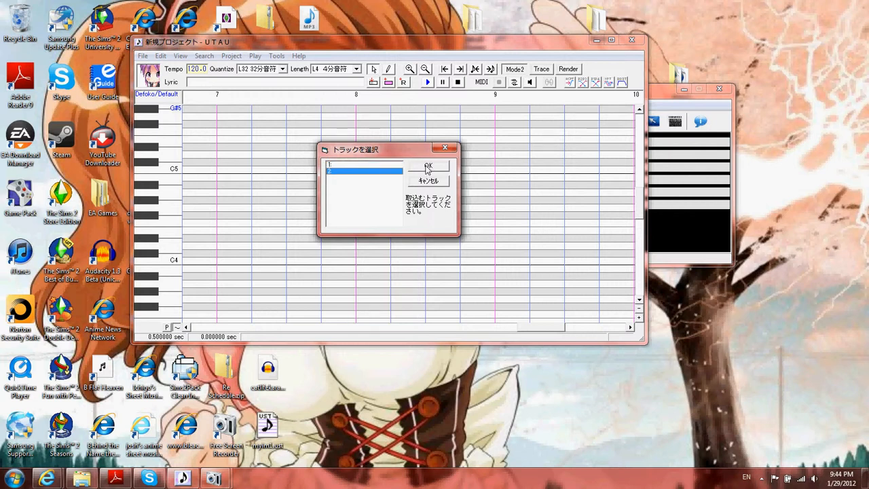
{"action": "left_click", "coordinate": [429, 168]}
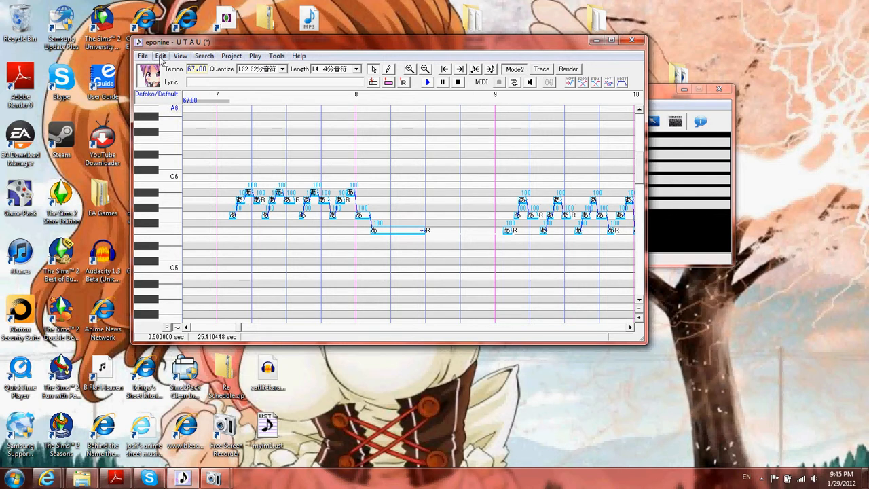
Check the eponine project's name and Defoko voice bank in Project Properties
{"action": "left_click", "coordinate": [231, 56]}
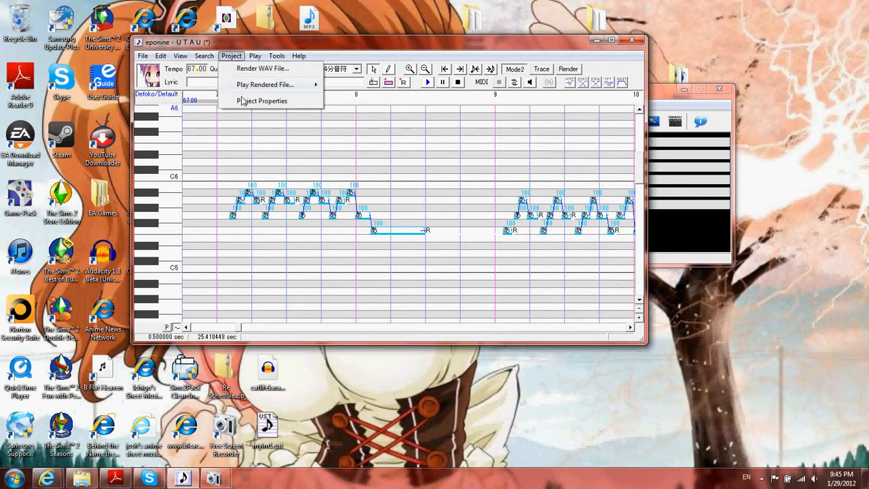
{"action": "left_click", "coordinate": [262, 100]}
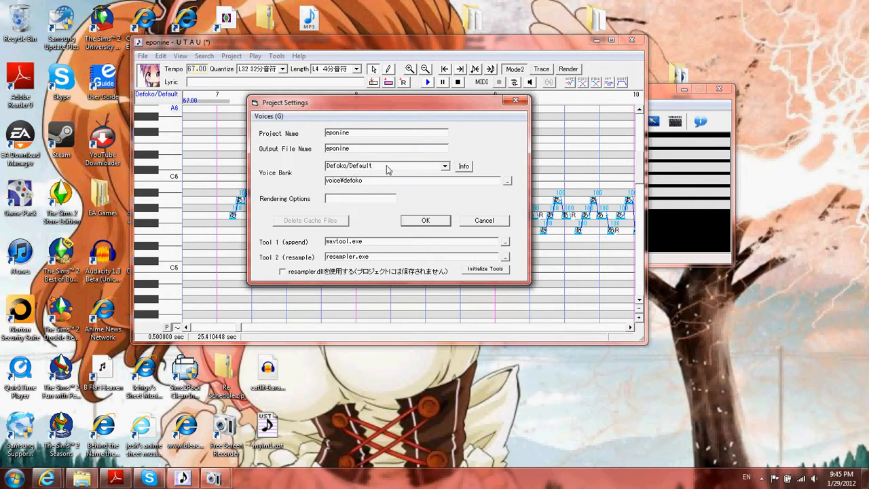
{"action": "left_click", "coordinate": [444, 165]}
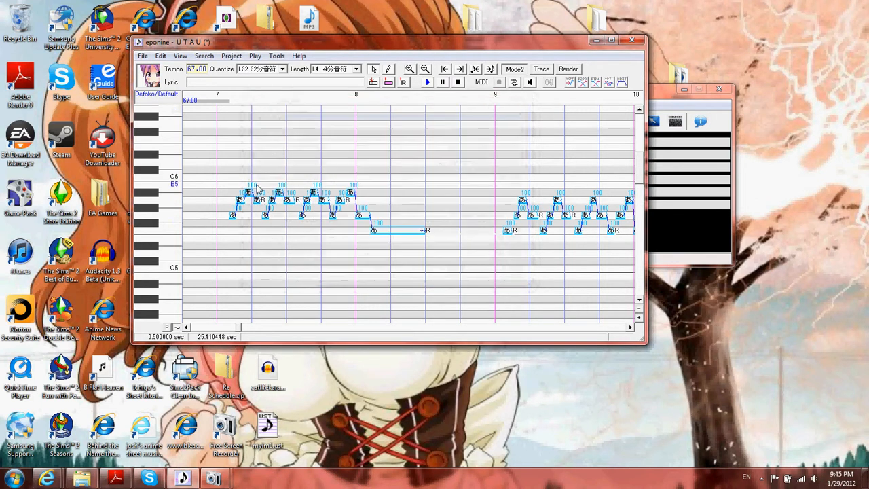
Select the imported vocal notes and scroll the piano roll through measure 17
{"action": "left_click", "coordinate": [162, 56]}
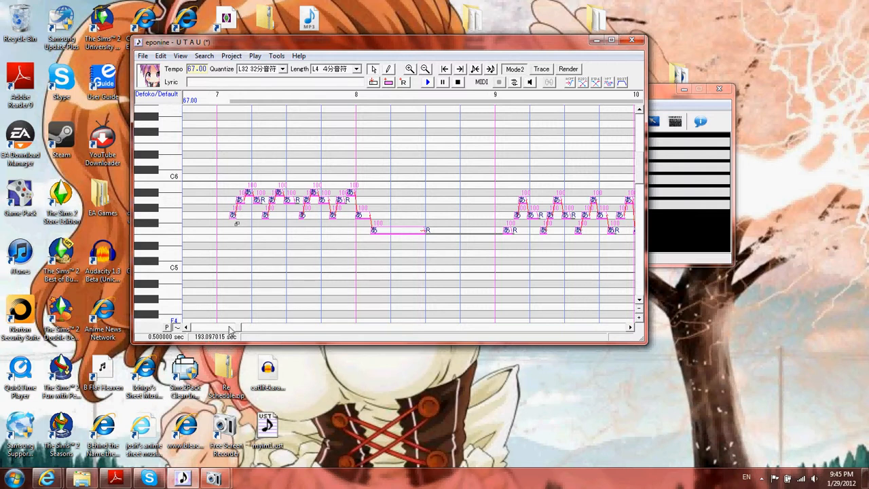
{"action": "scroll", "scroll_direction": "right", "scroll_amount": 3}
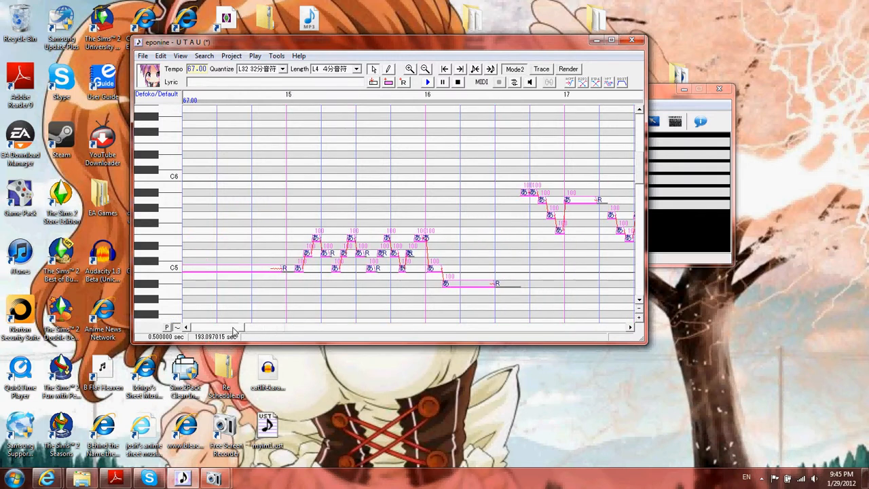